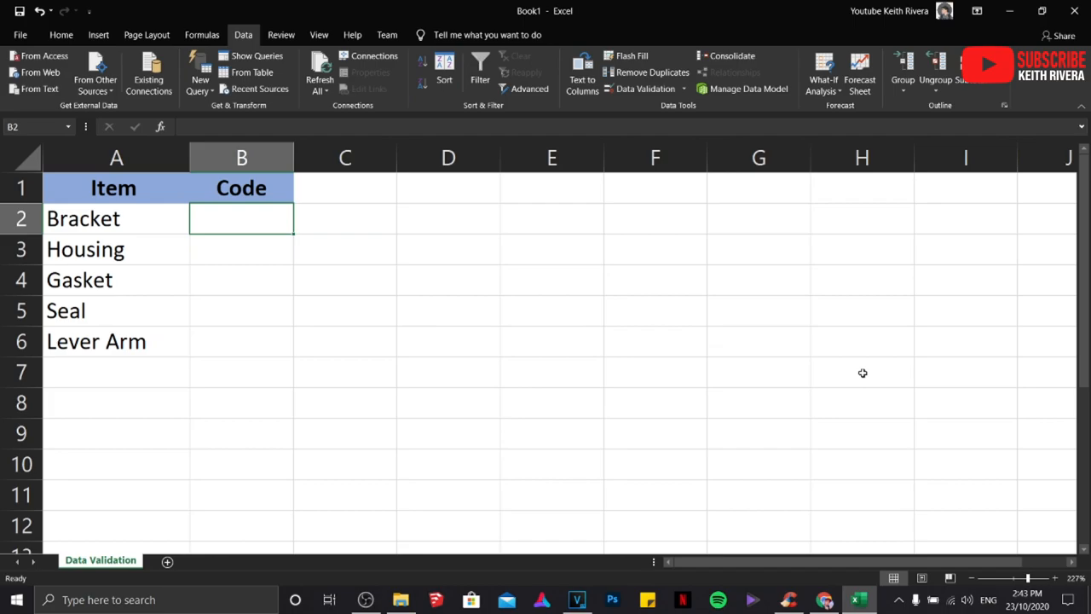
pyautogui.moveTo(813, 358)
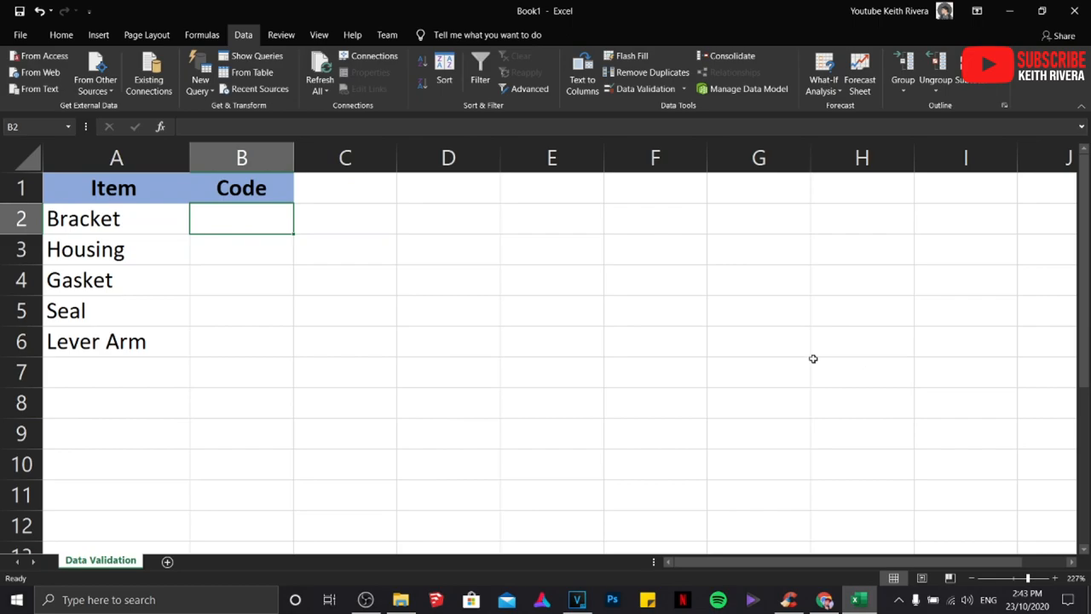
# Enter item codes such as 6546 and 5465 into B2:B6, then select the five codes.
pyautogui.write('65466')
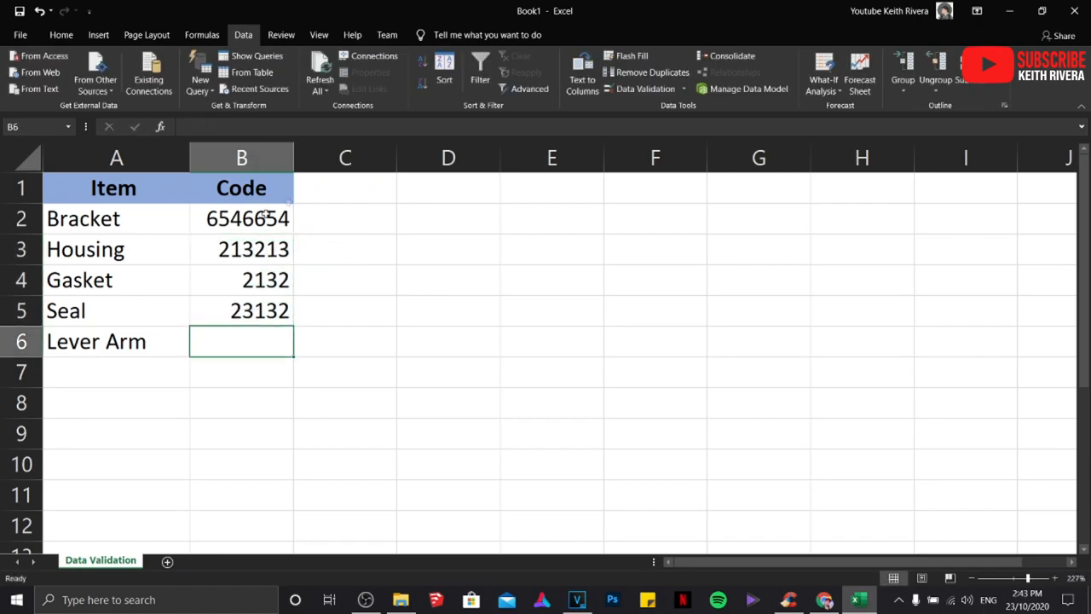
pyautogui.write('5465')
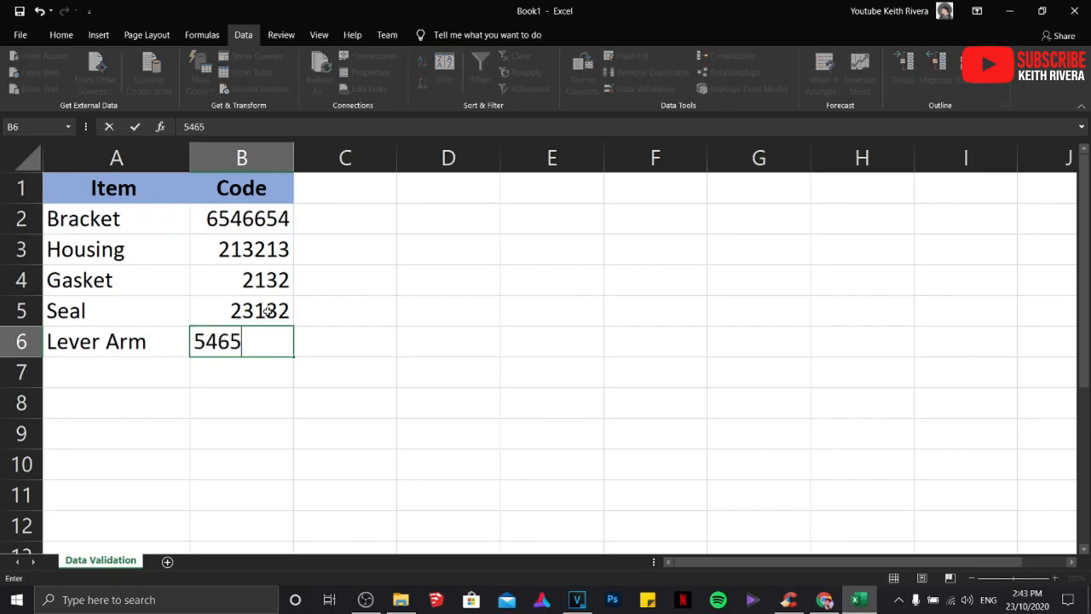
pyautogui.press('Enter')
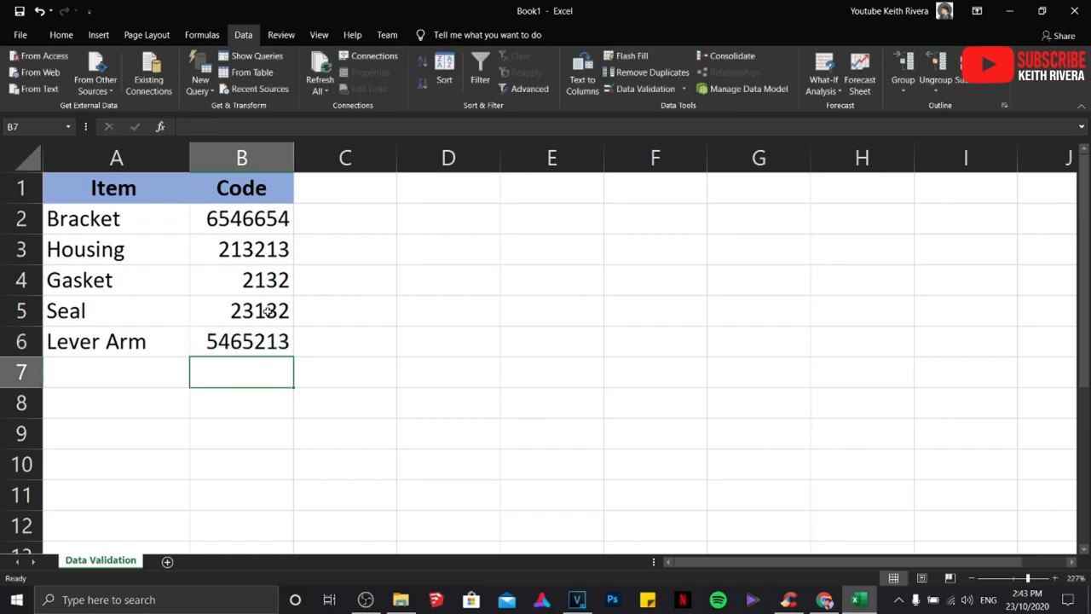
pyautogui.moveTo(242, 218); pyautogui.dragTo(242, 341)
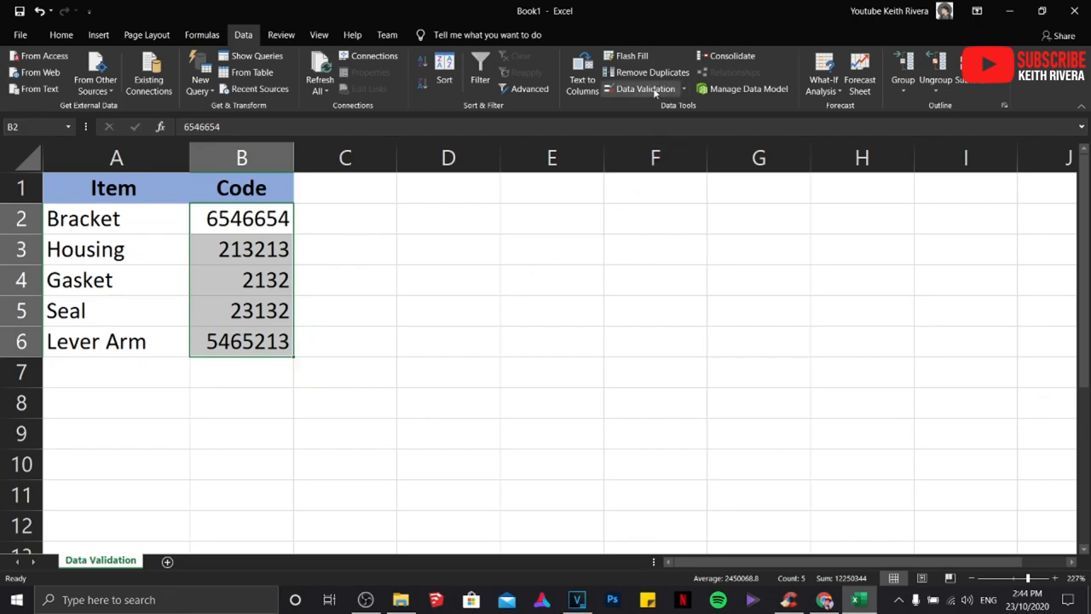
# Add a Text length equal to 5 validation rule with the error alert turned off.
pyautogui.click(637, 88)
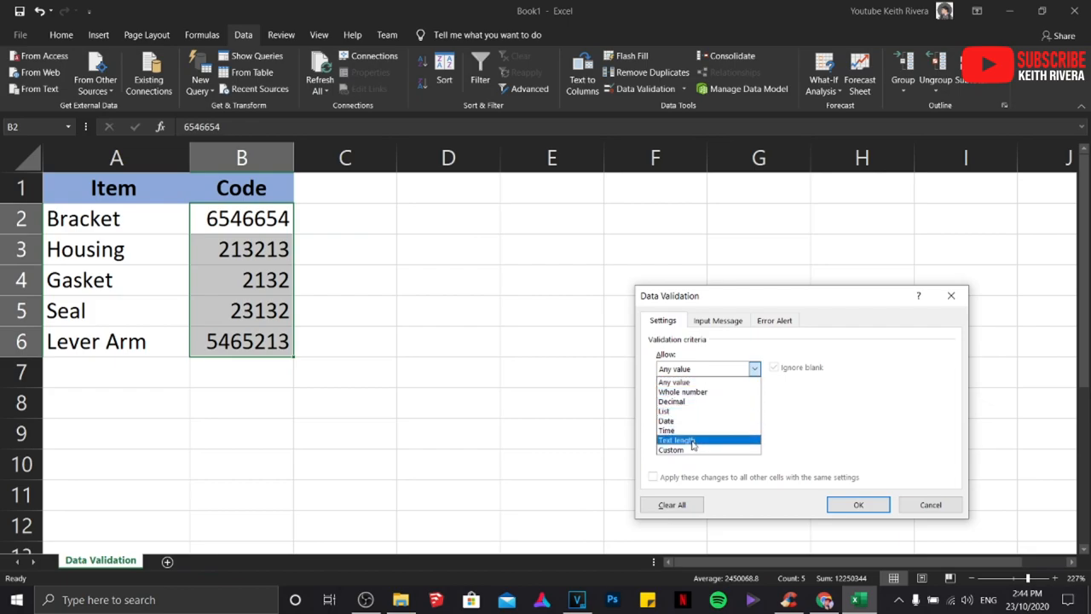
pyautogui.click(690, 440)
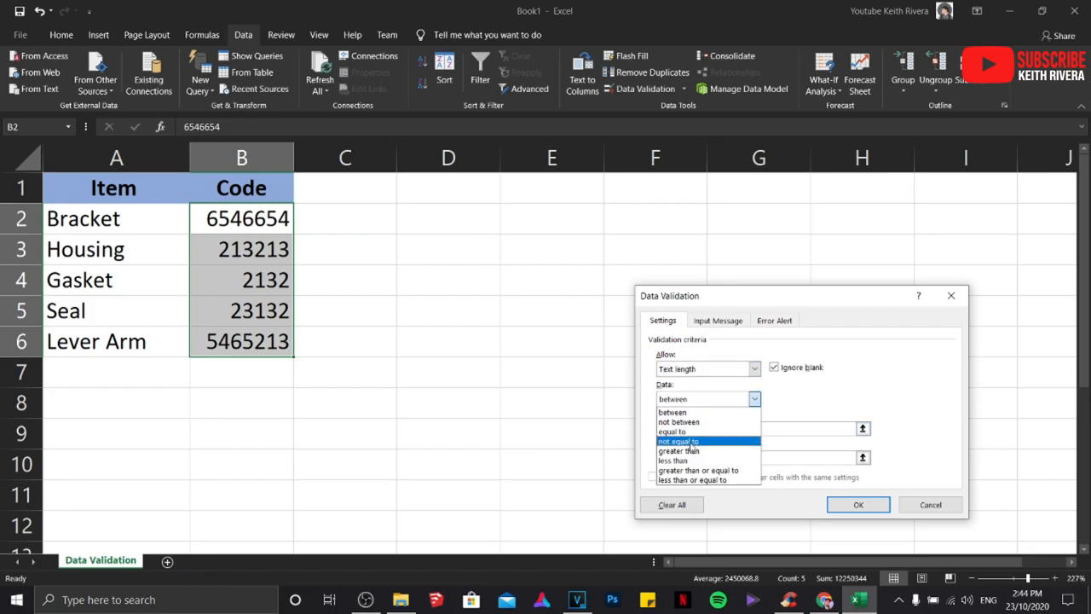
pyautogui.moveTo(697, 431)
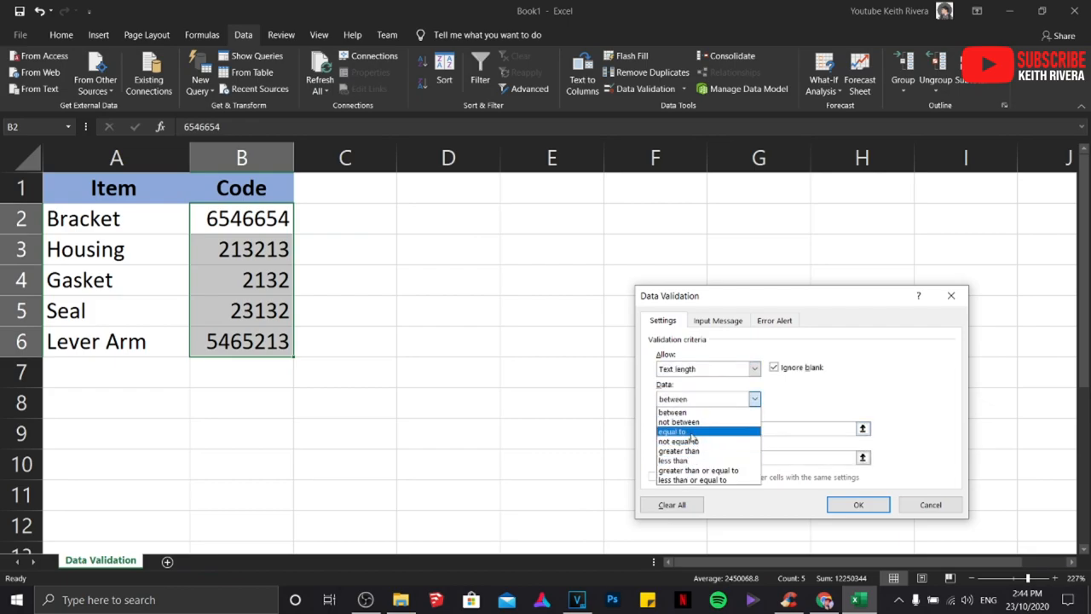
pyautogui.click(674, 432)
pyautogui.write('5')
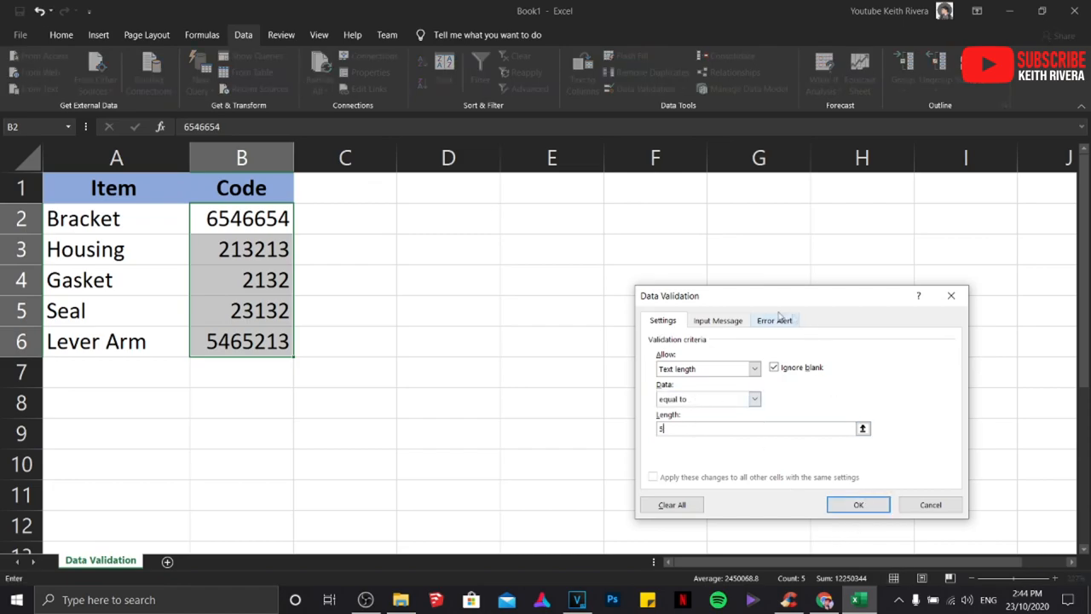
pyautogui.click(775, 319)
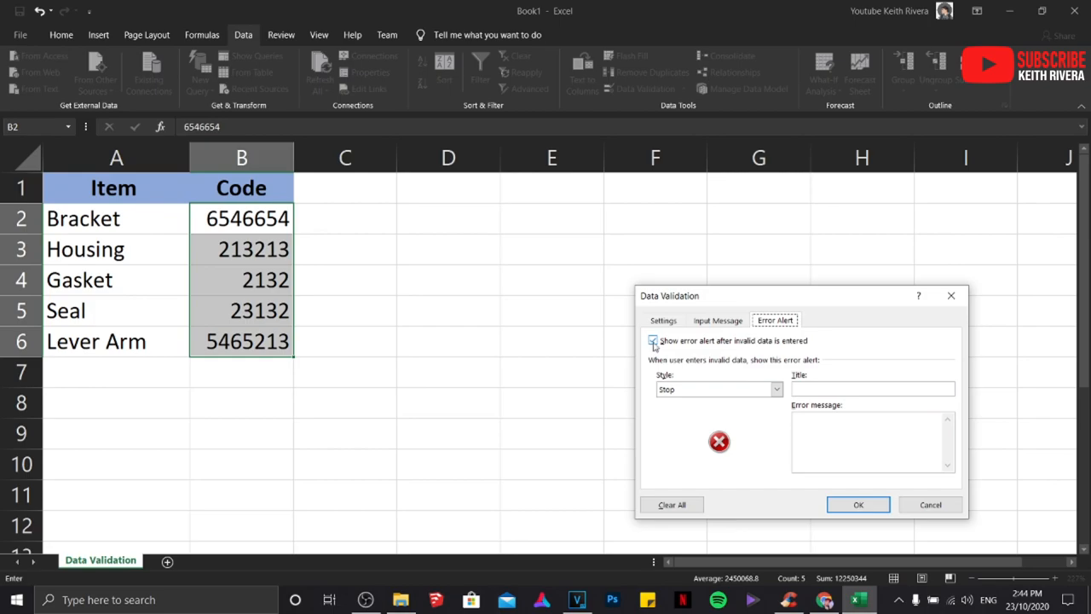
pyautogui.click(653, 340)
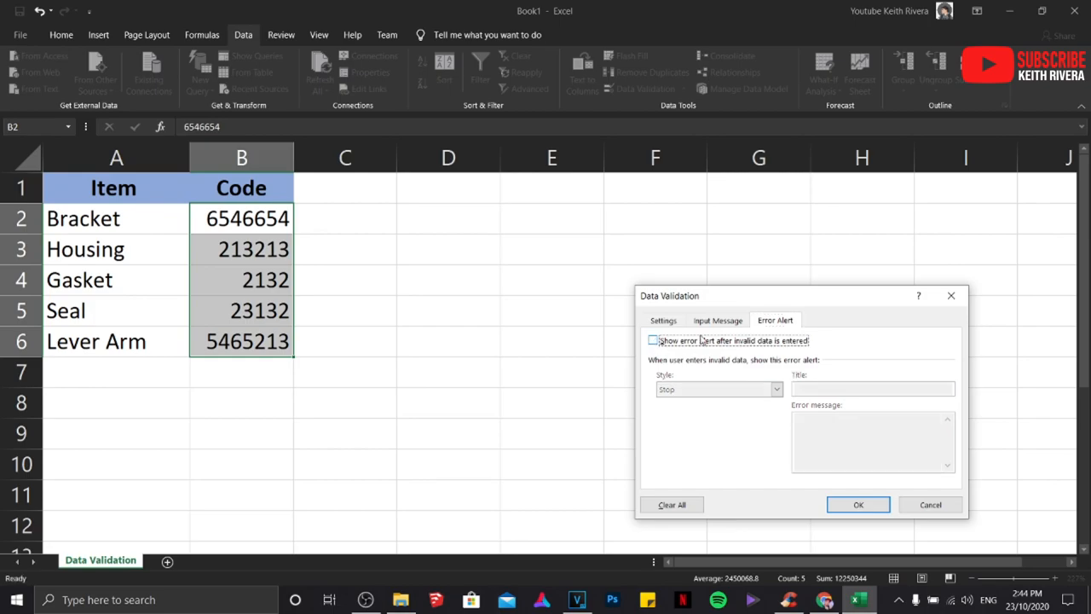
pyautogui.click(663, 320)
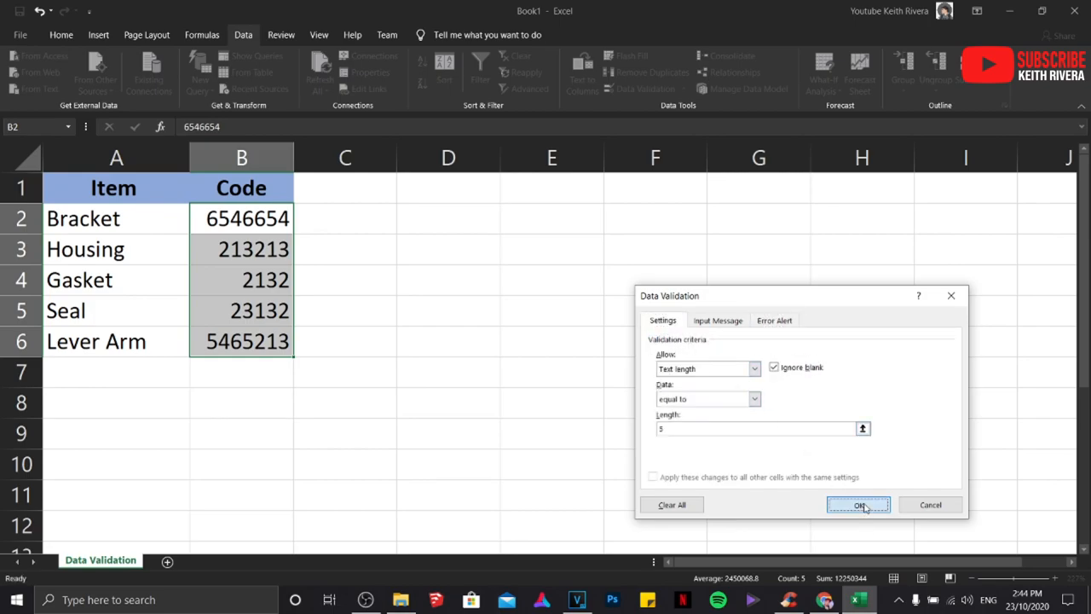
pyautogui.click(861, 505)
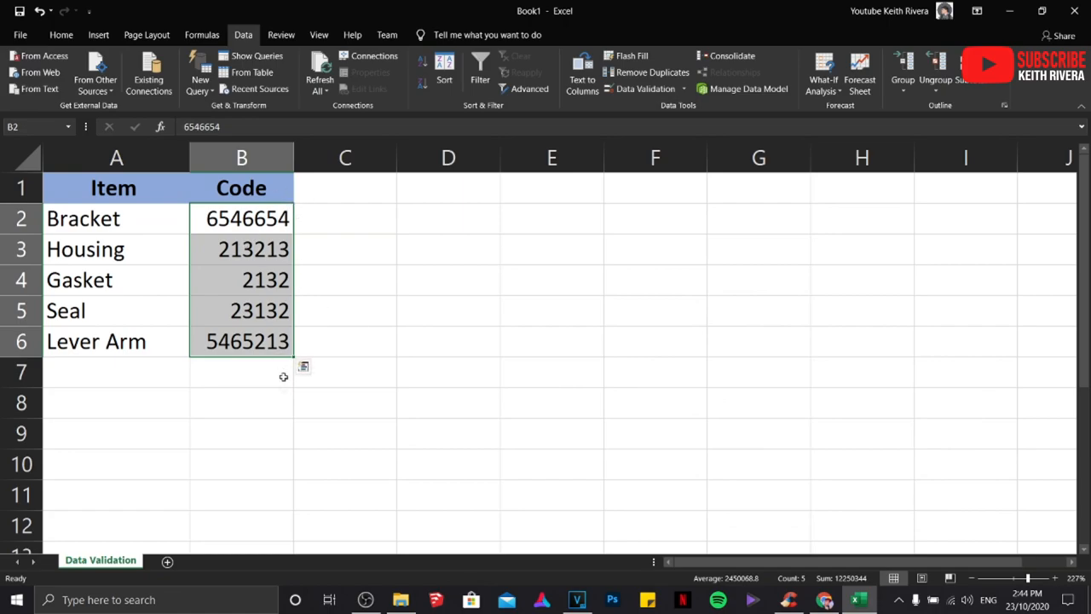
pyautogui.moveTo(428, 288)
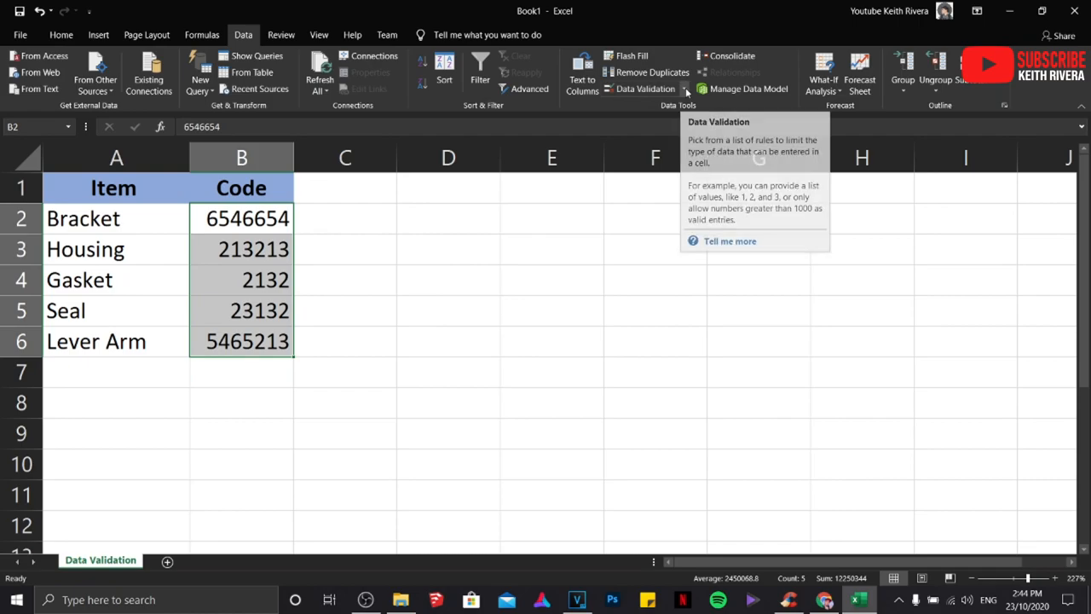
# Run Circle Invalid Data to mark the four codes that aren't 5 characters.
pyautogui.click(676, 88)
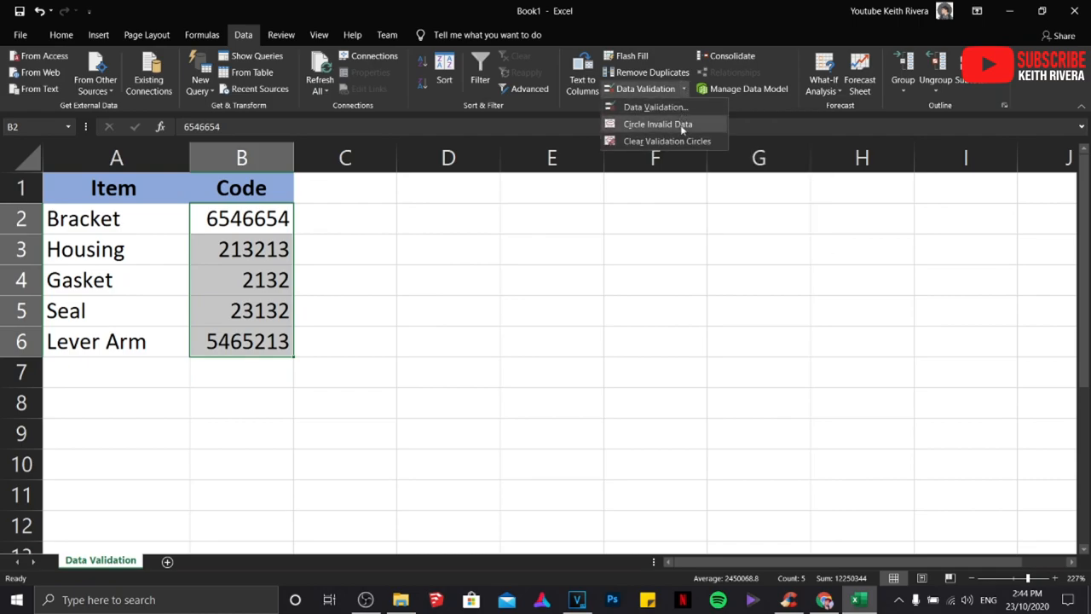
pyautogui.click(659, 124)
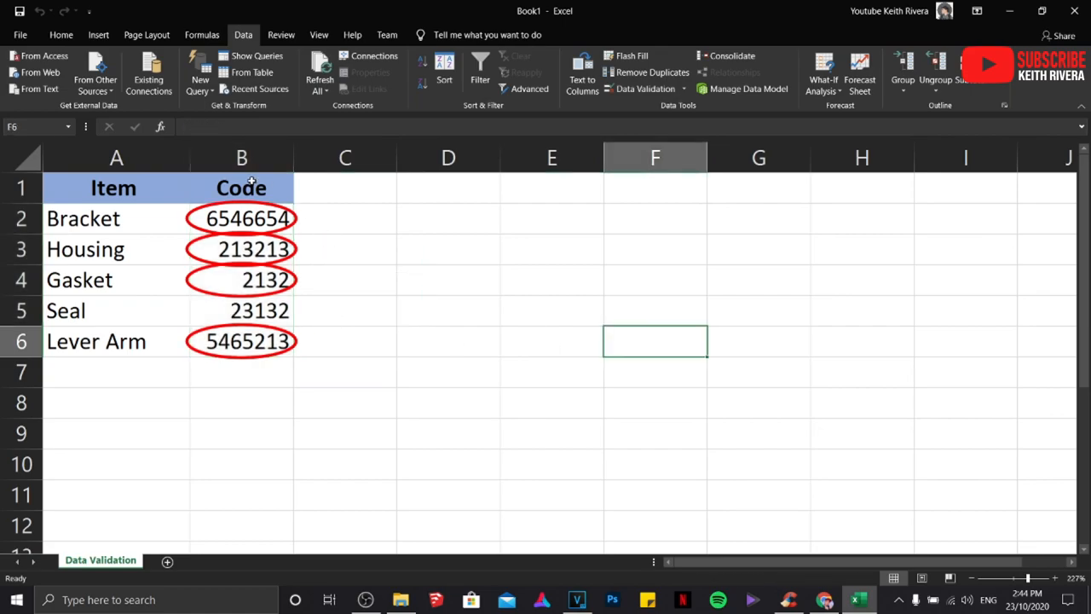
pyautogui.click(242, 310)
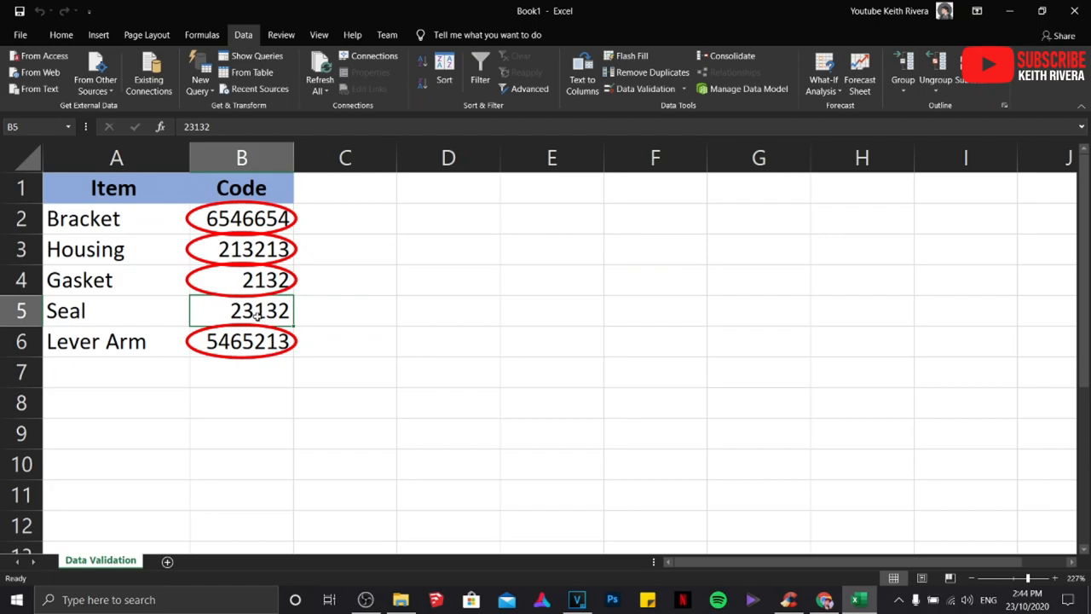
pyautogui.moveTo(96, 302)
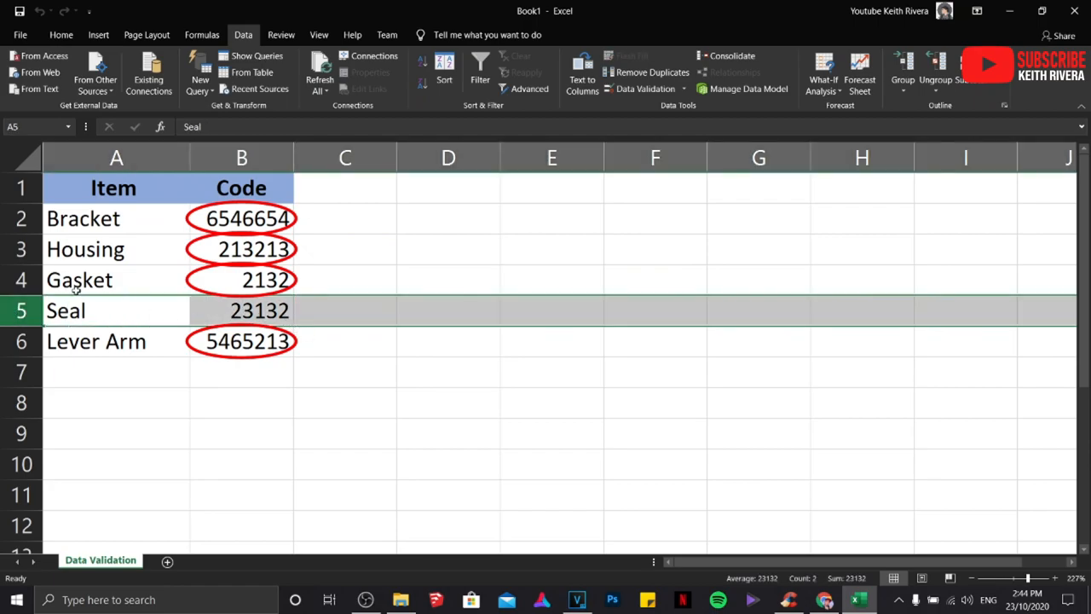
pyautogui.click(241, 310)
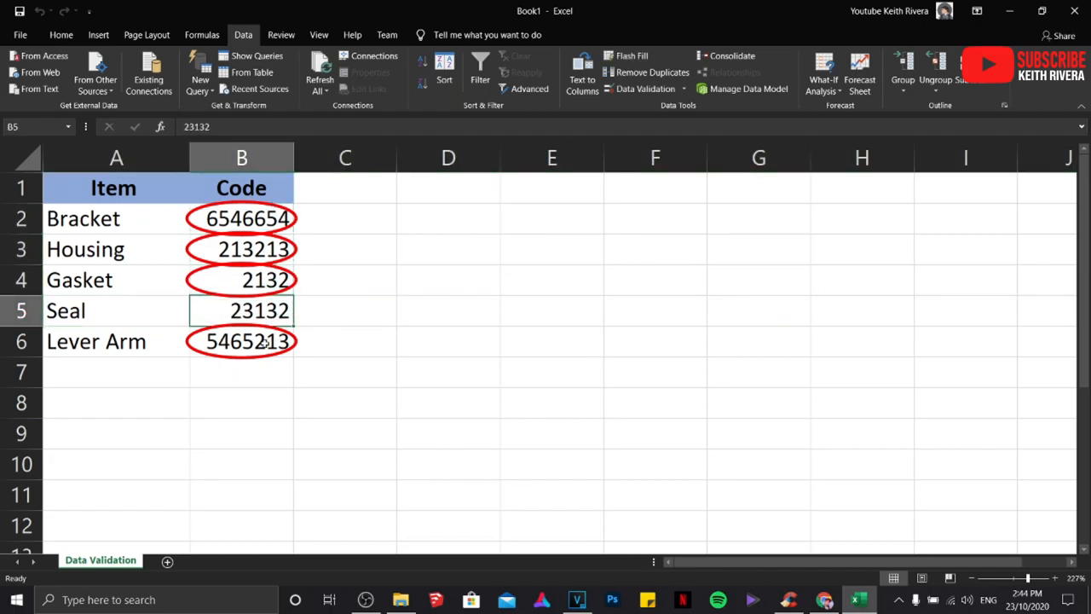
pyautogui.click(242, 341)
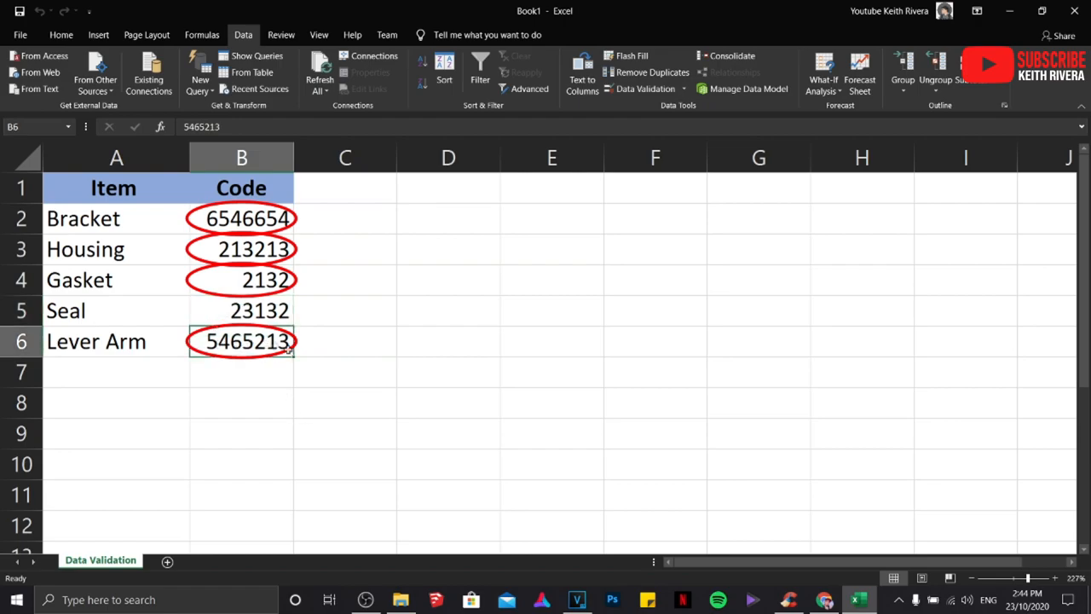
pyautogui.write('12345')
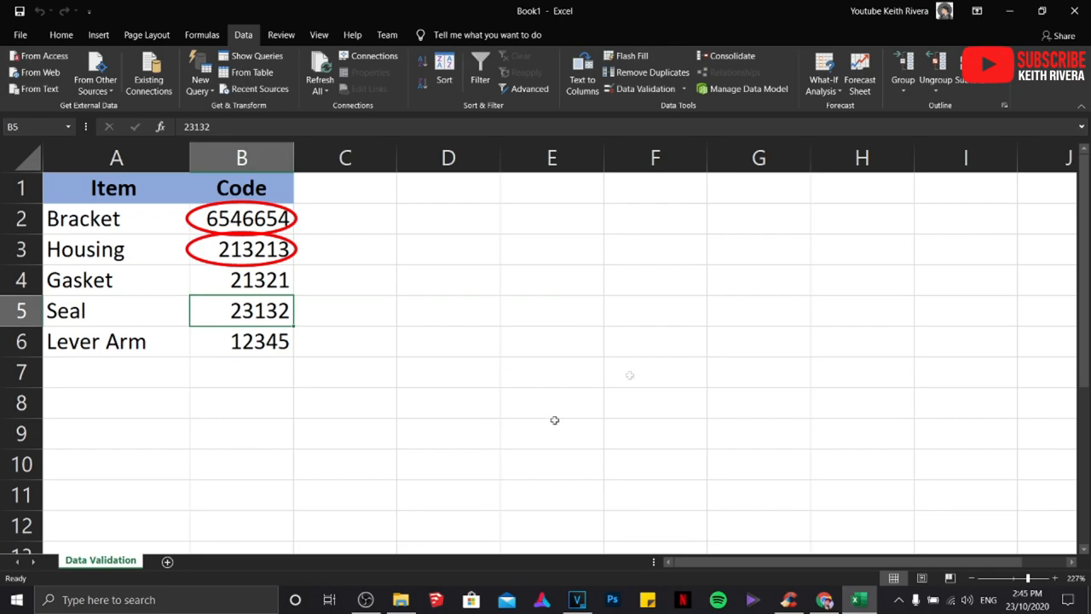
pyautogui.moveTo(639, 348)
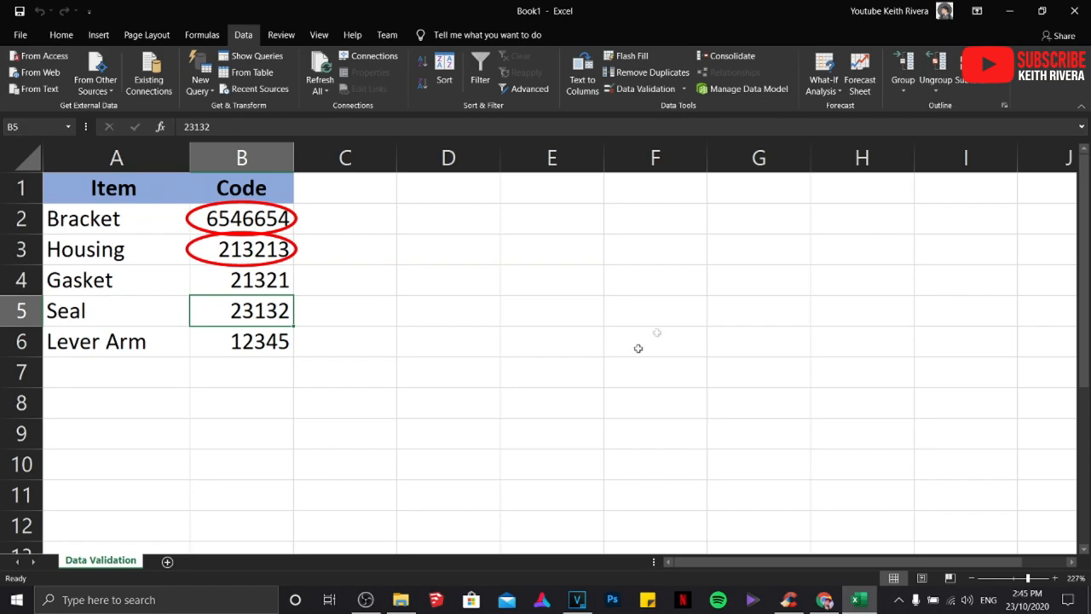